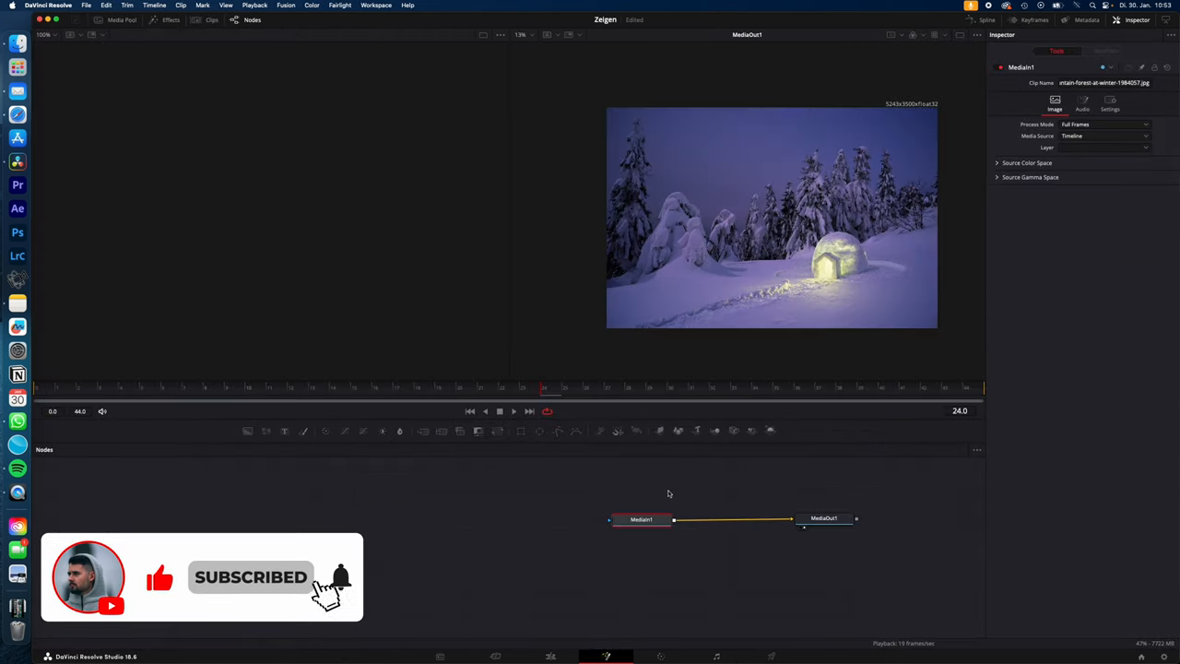
Step: Return to the Edit page and search the Effects library for 'transform'
{"action": "left_click", "coordinate": [519, 431]}
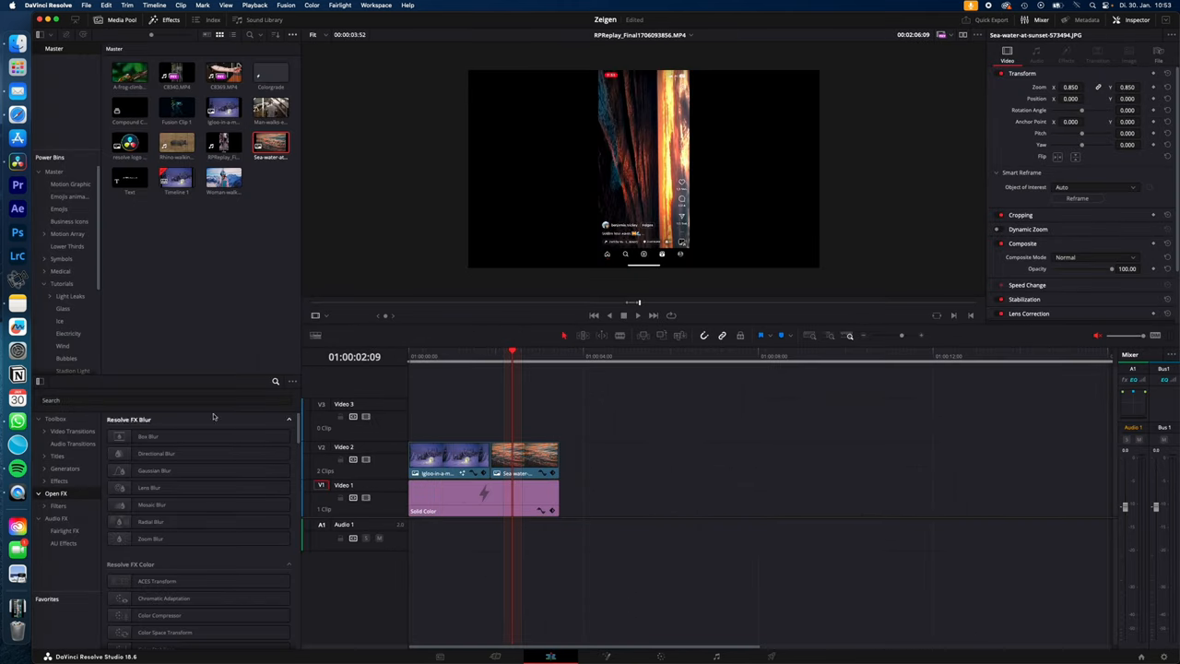
{"action": "type", "text": "transform"}
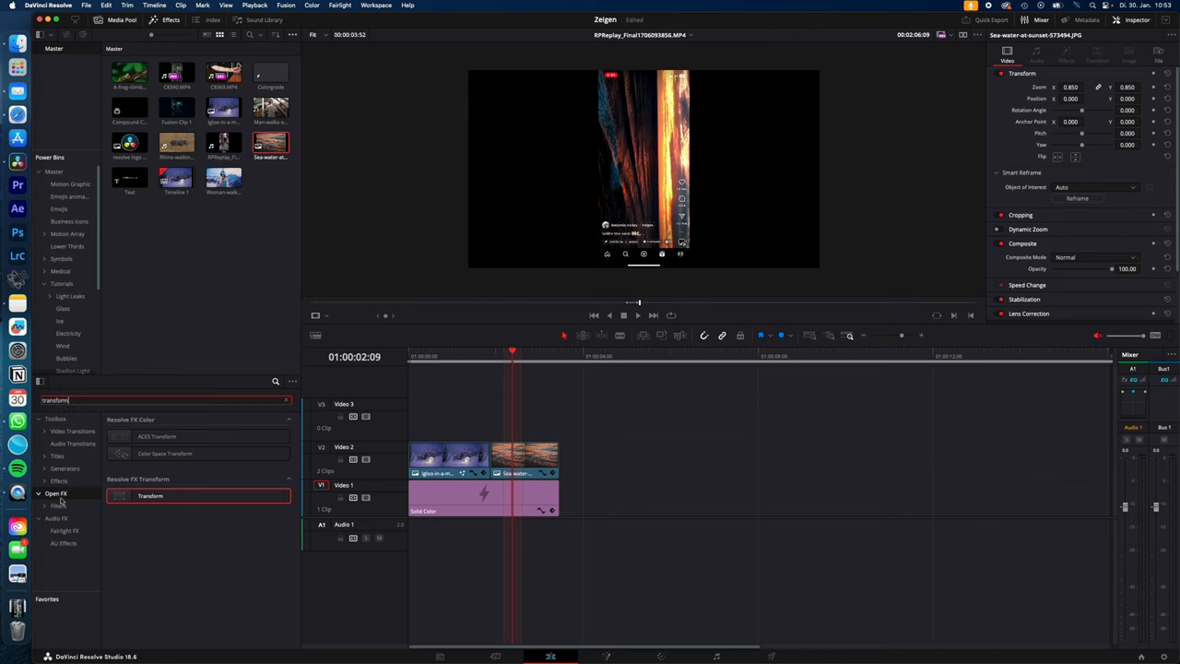